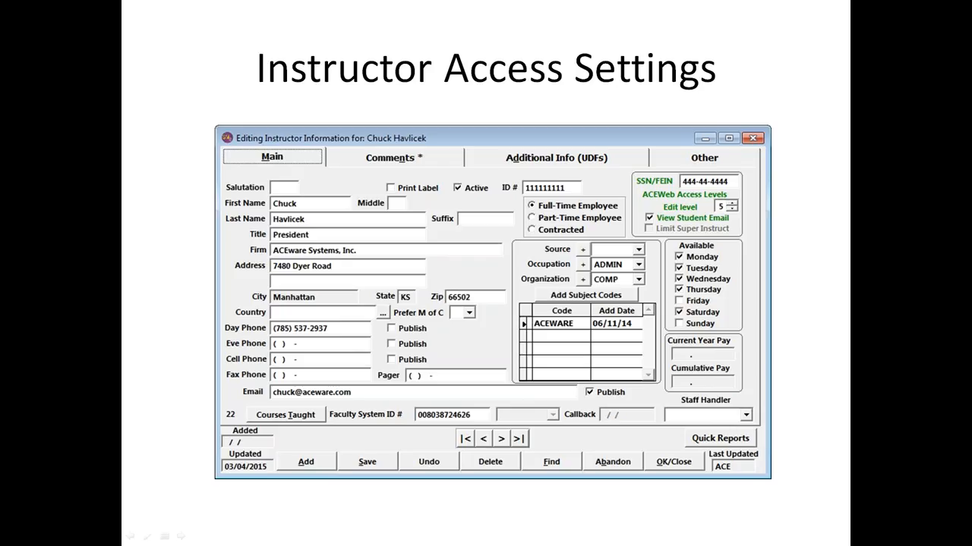
# Advance the slideshow past the Instructor Access Settings slide to the Course Roster slide
pyautogui.click(455, 188)
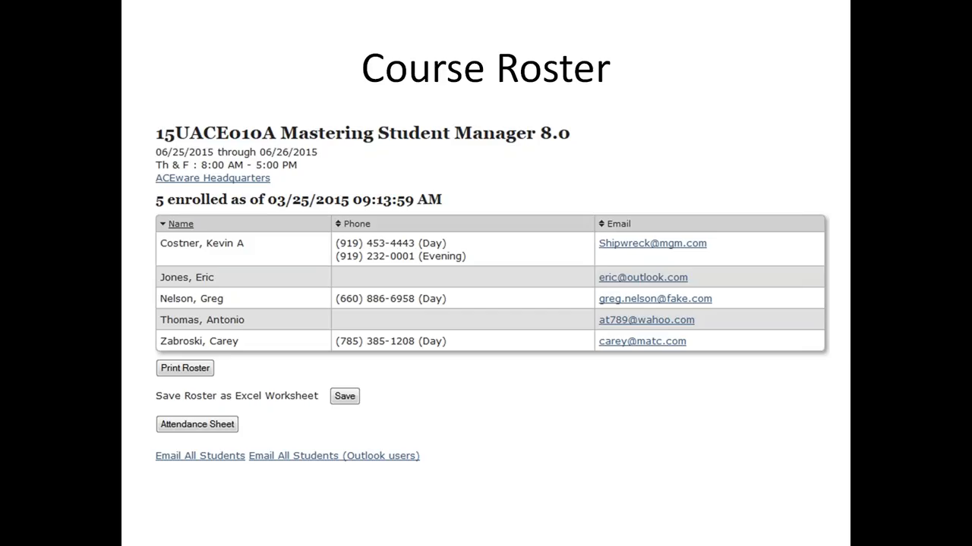
# Advance from the Course Roster slide to the Workshop Rosters slide
pyautogui.press('right')
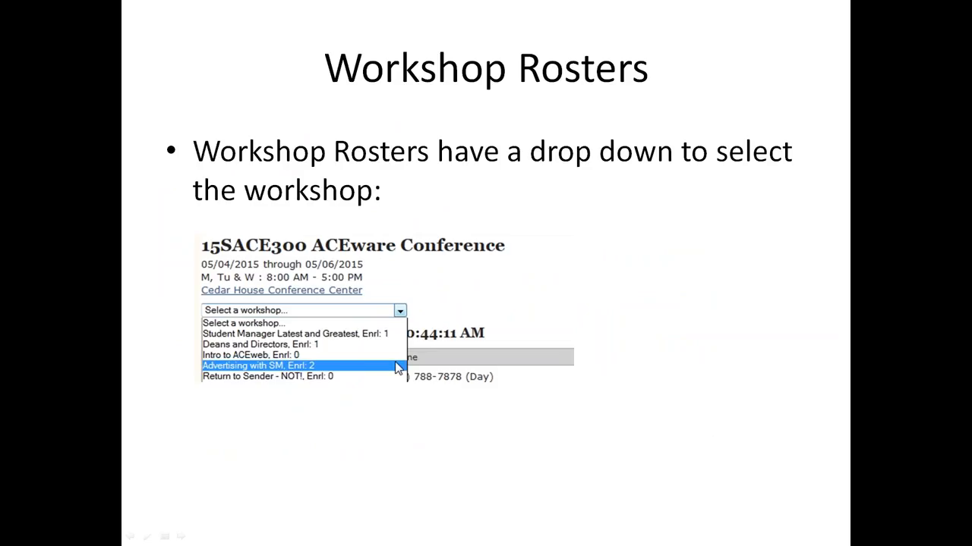
# Advance through both Workshop Rosters slides to reach the Submit Course Proposal slide
pyautogui.click(258, 364)
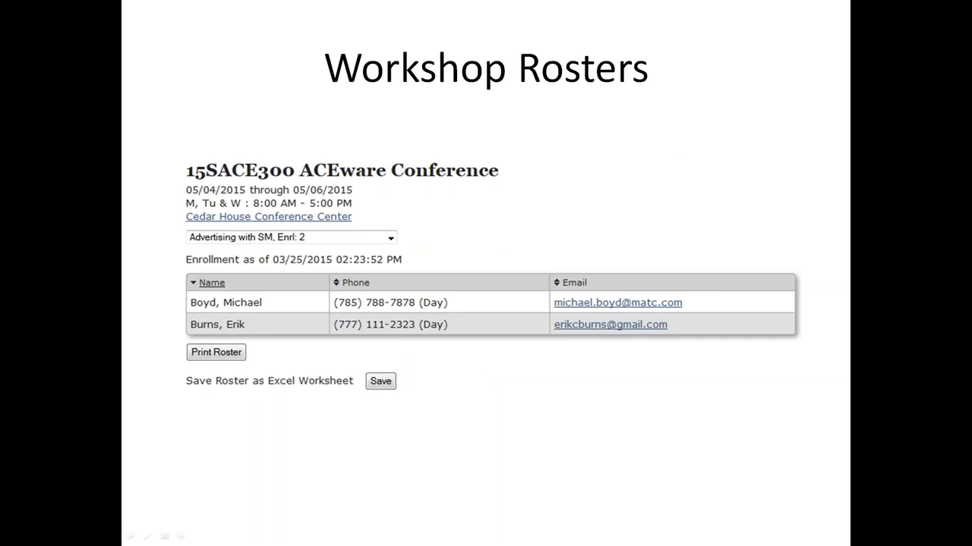
pyautogui.press('Right')
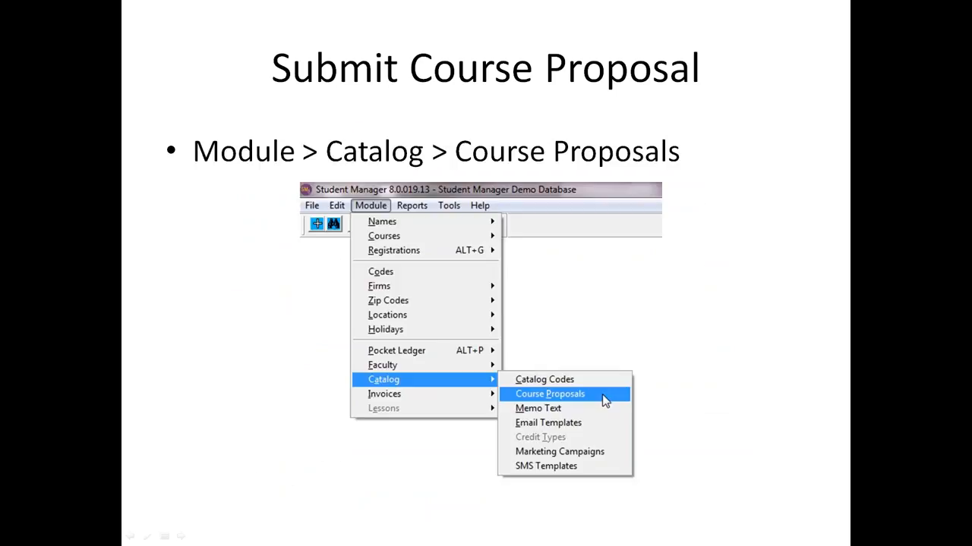
# Advance from the Submit Course Proposal slide to the Super Instructor Settings slide
pyautogui.click(549, 393)
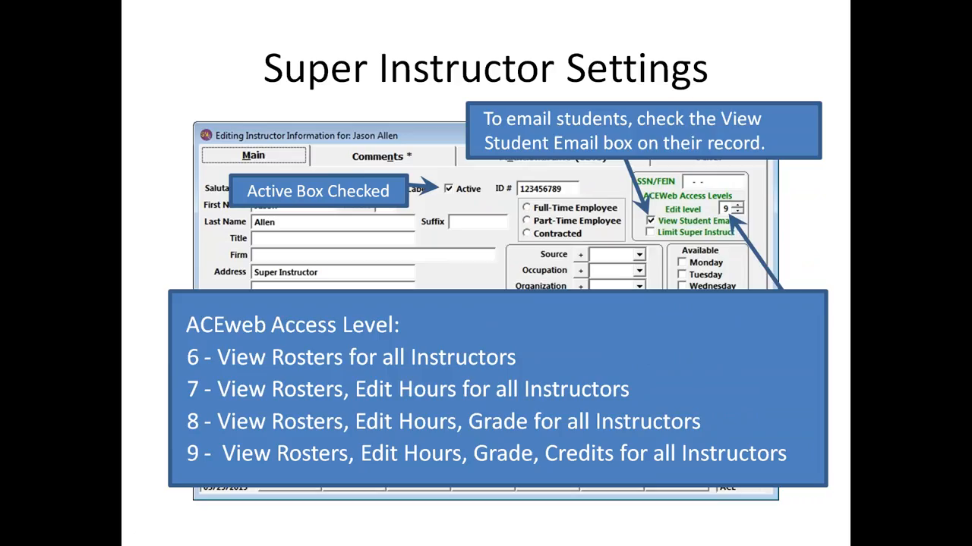
# Advance through Super Instructor Credentials to the Super Instructors slide with Jason Allen's course page
pyautogui.press('right')
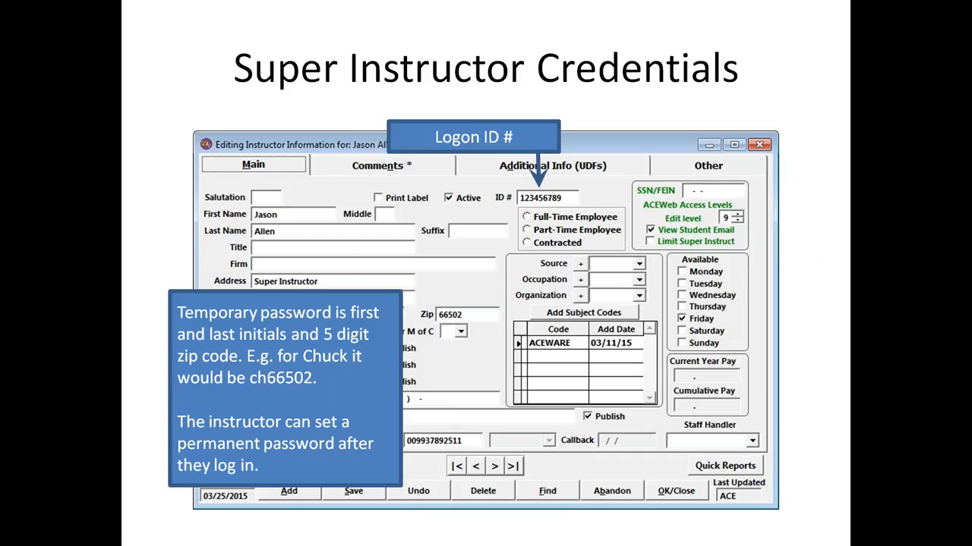
pyautogui.press('Right')
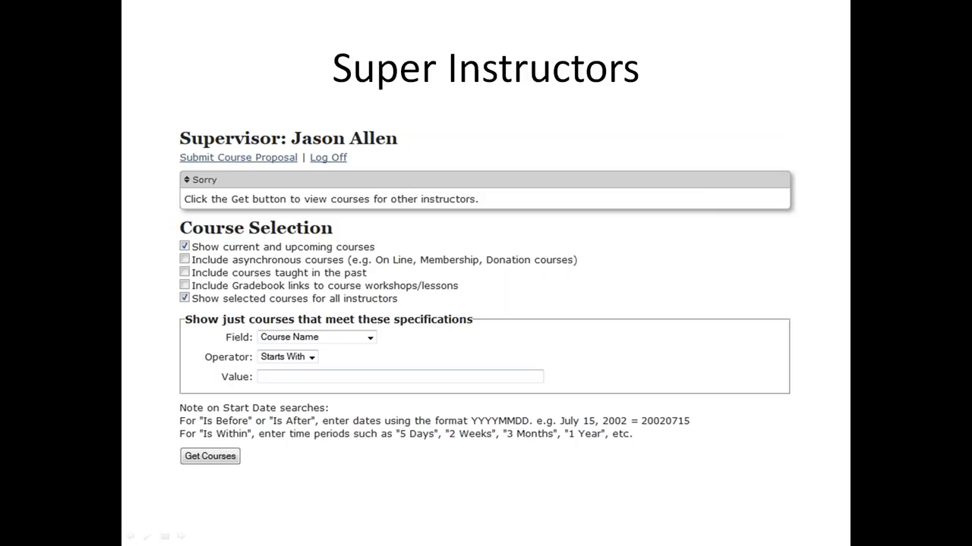
pyautogui.press('right')
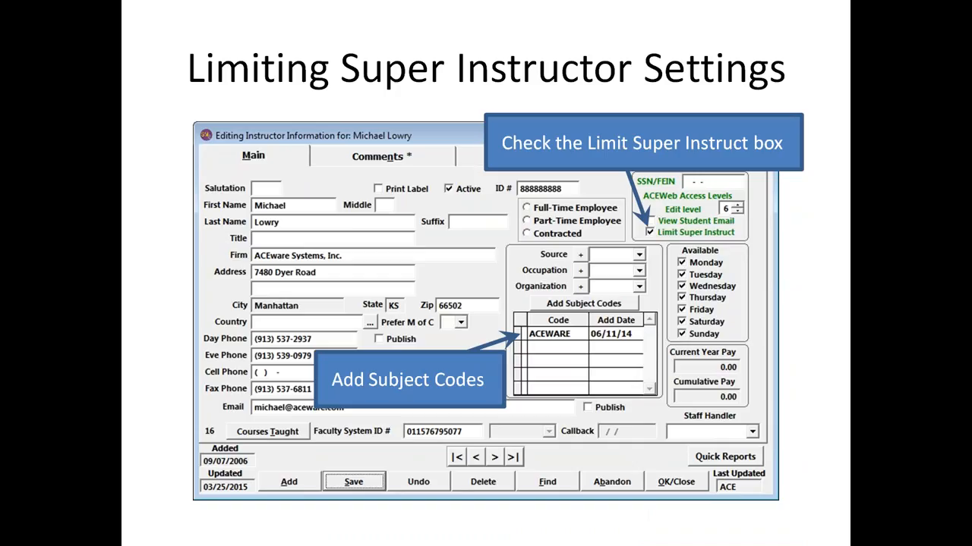
pyautogui.press('Right')
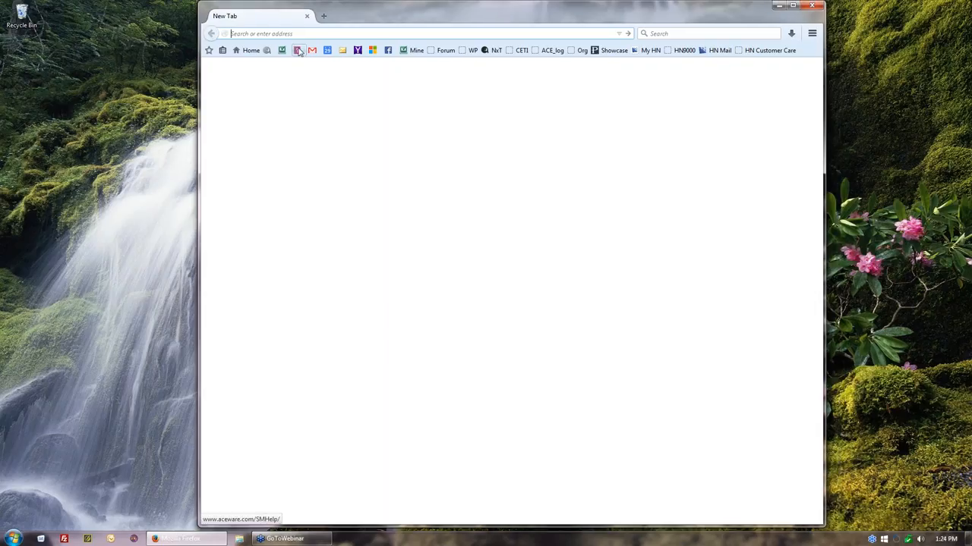
# Load the Student Manager Reference Guide help site in Google Chrome
pyautogui.click(298, 50)
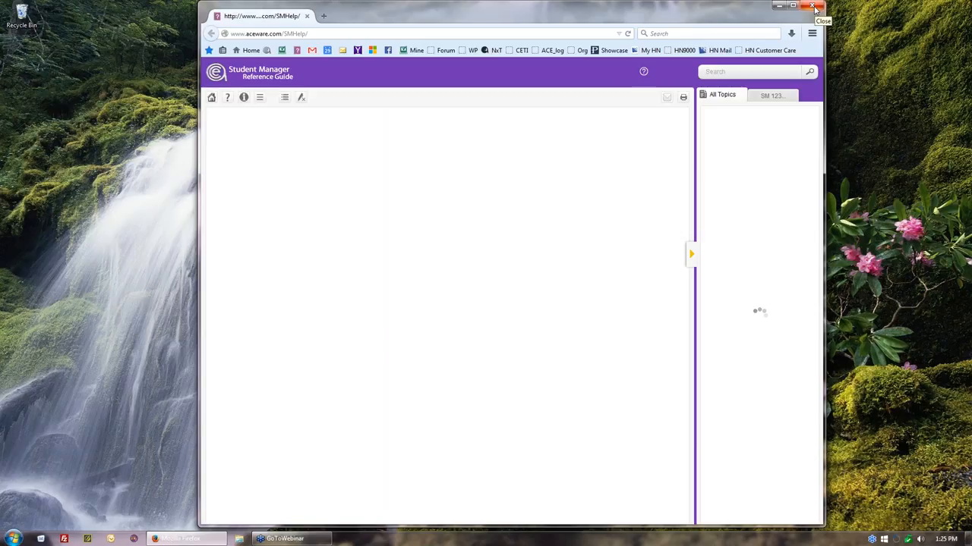
# Close the Chrome window with the Reference Guide, returning to the desktop
pyautogui.click(812, 6)
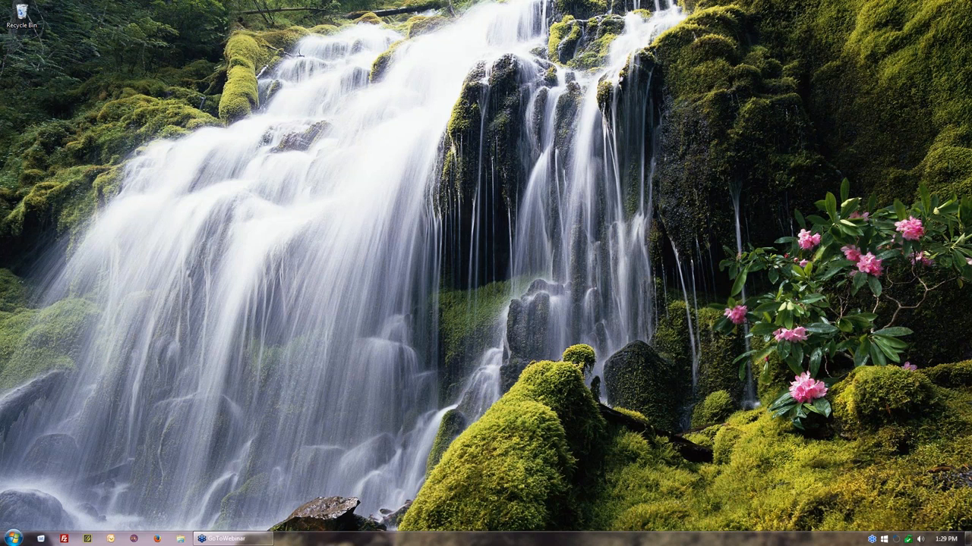
# Return to the slideshow on the closing slide announcing Introducing ACEweb RWD, August 12, 2015
pyautogui.click(233, 539)
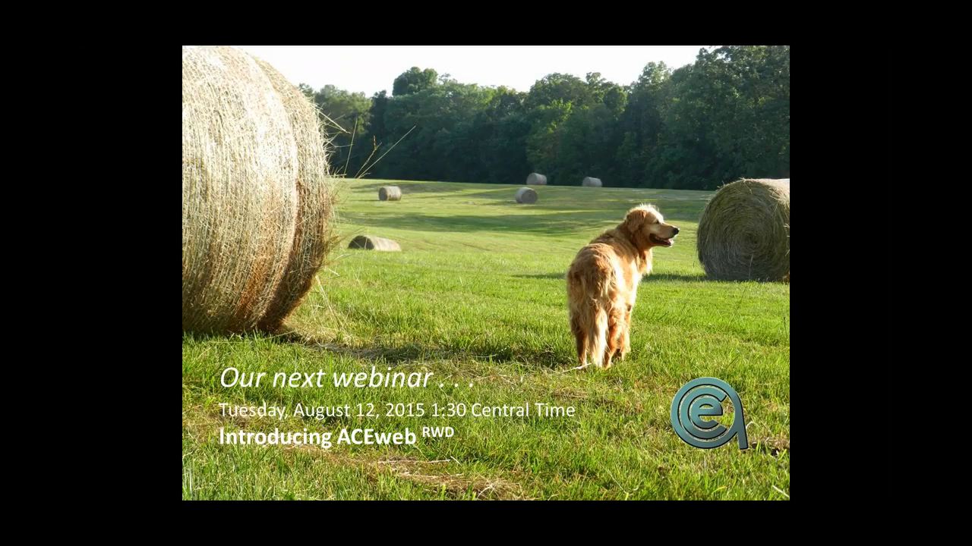
pyautogui.moveTo(768, 188)
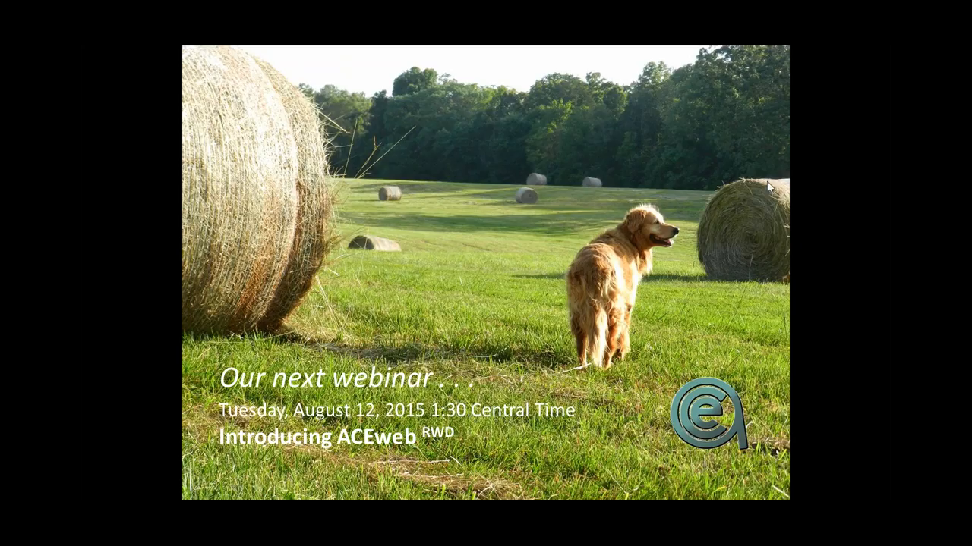